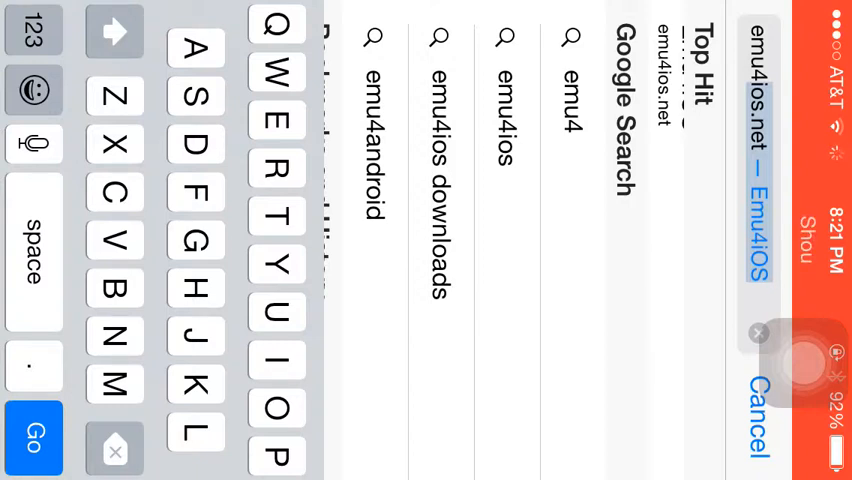
- Enter emu4ios.net in Safari's address bar and load the site
click(277, 408)
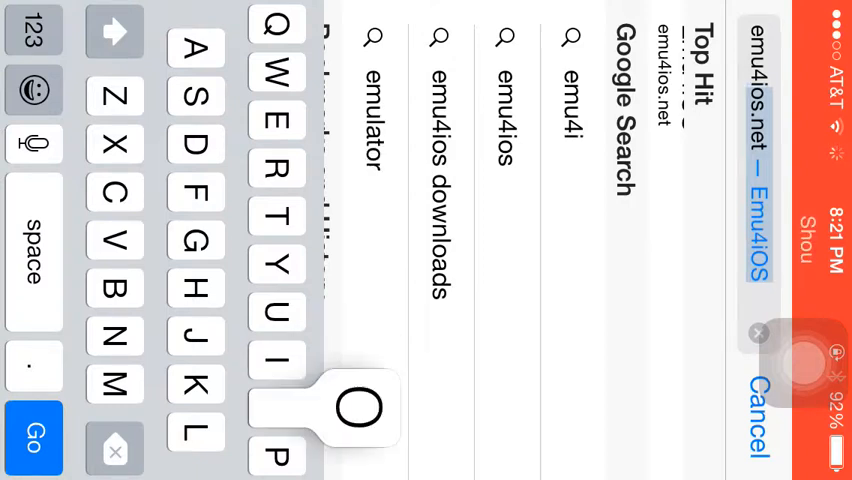
click(33, 438)
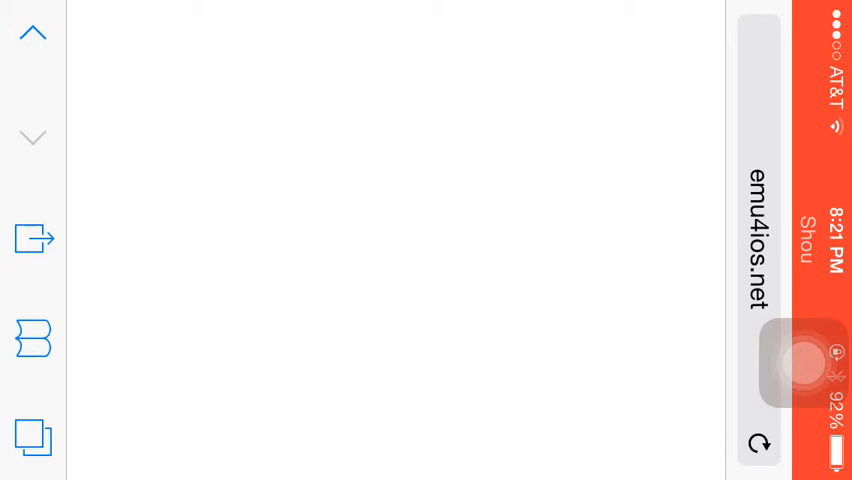